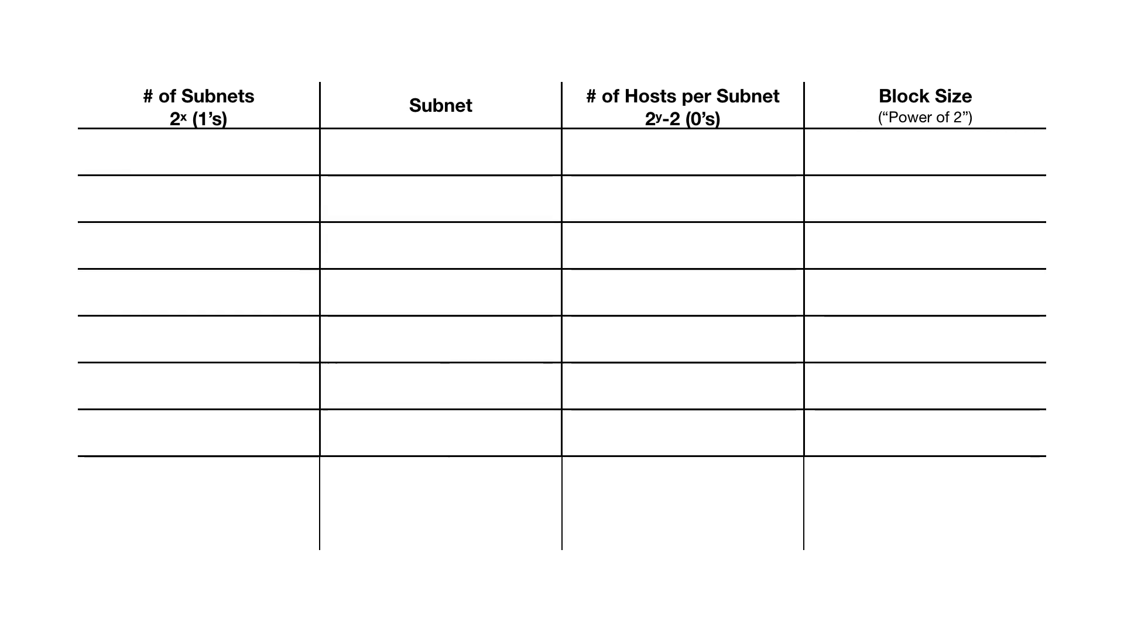
Enter the chart values 0, 1, 1 and 128 into the subnetting table cells
{"action": "type", "text": "0"}
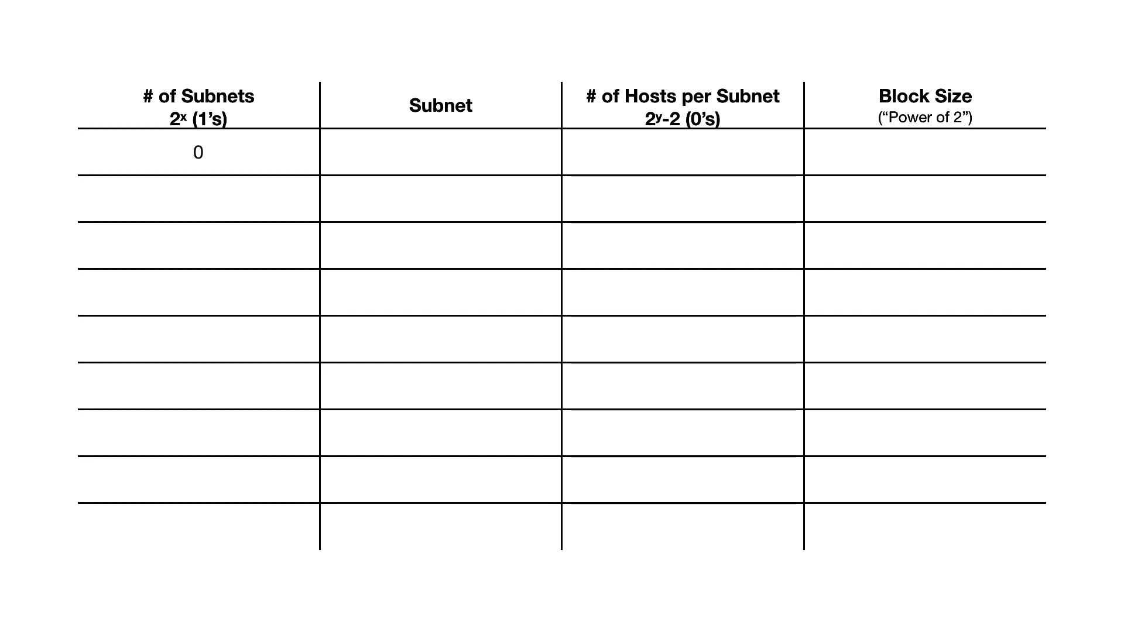
{"action": "type", "text": "1"}
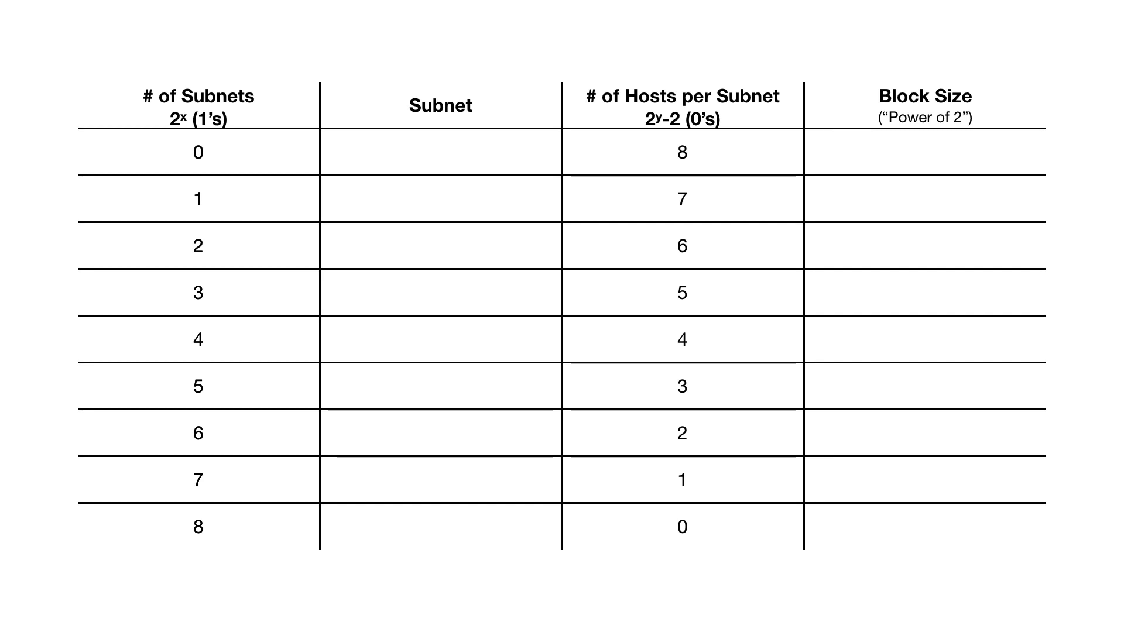
{"action": "type", "text": "1"}
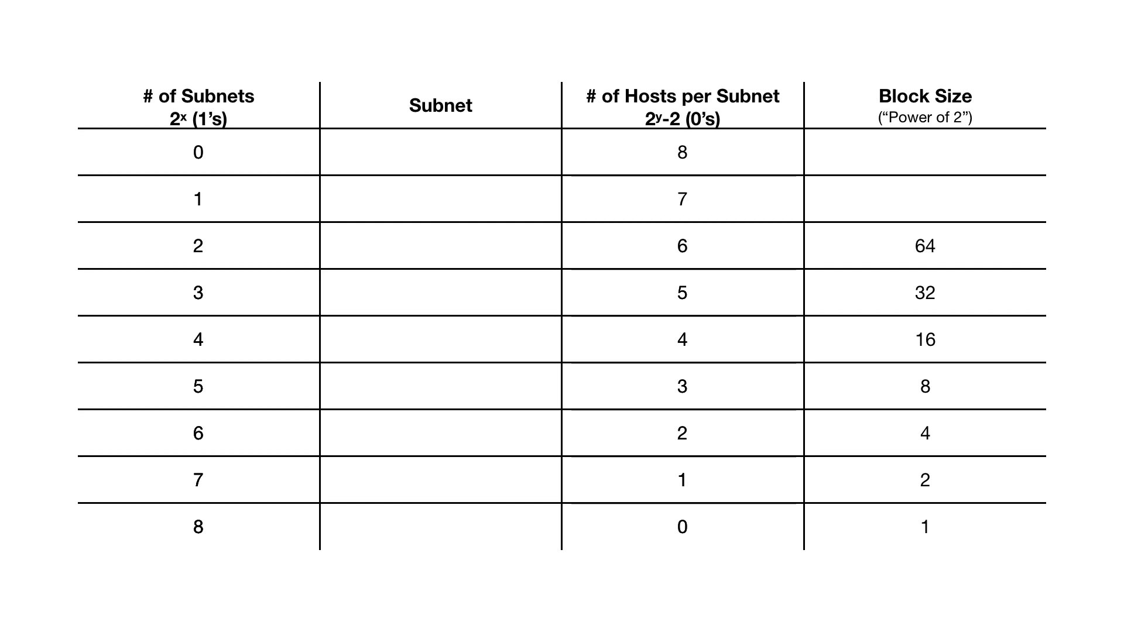
{"action": "type", "text": "128"}
{"action": "type", "text": "256"}
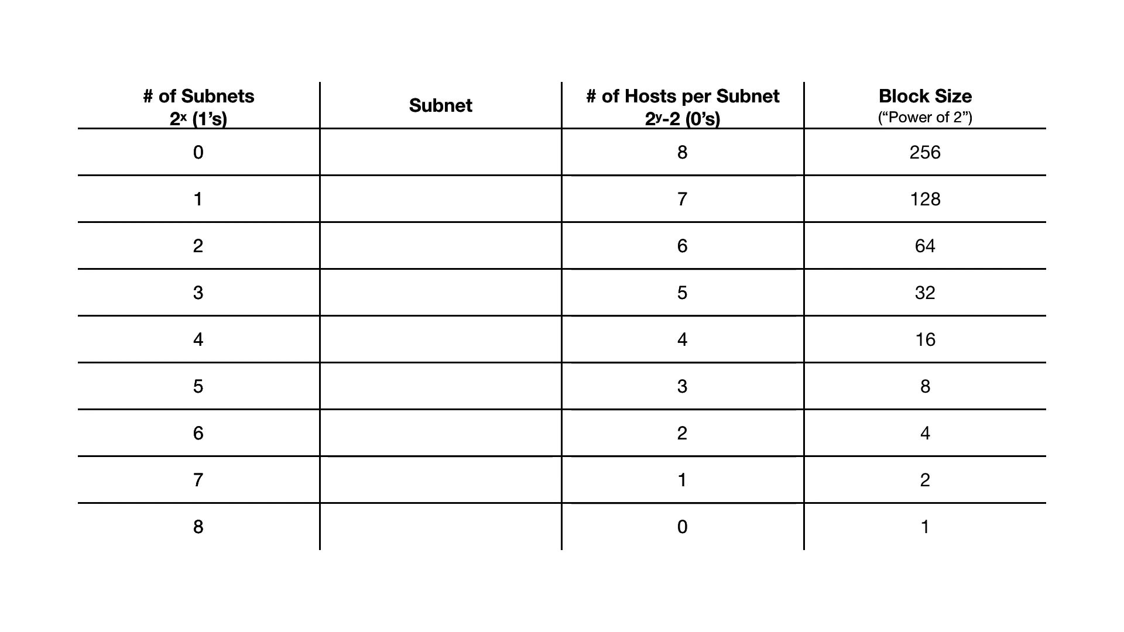
Enter 0 and 128 into the subnetting table cells
{"action": "type", "text": "0"}
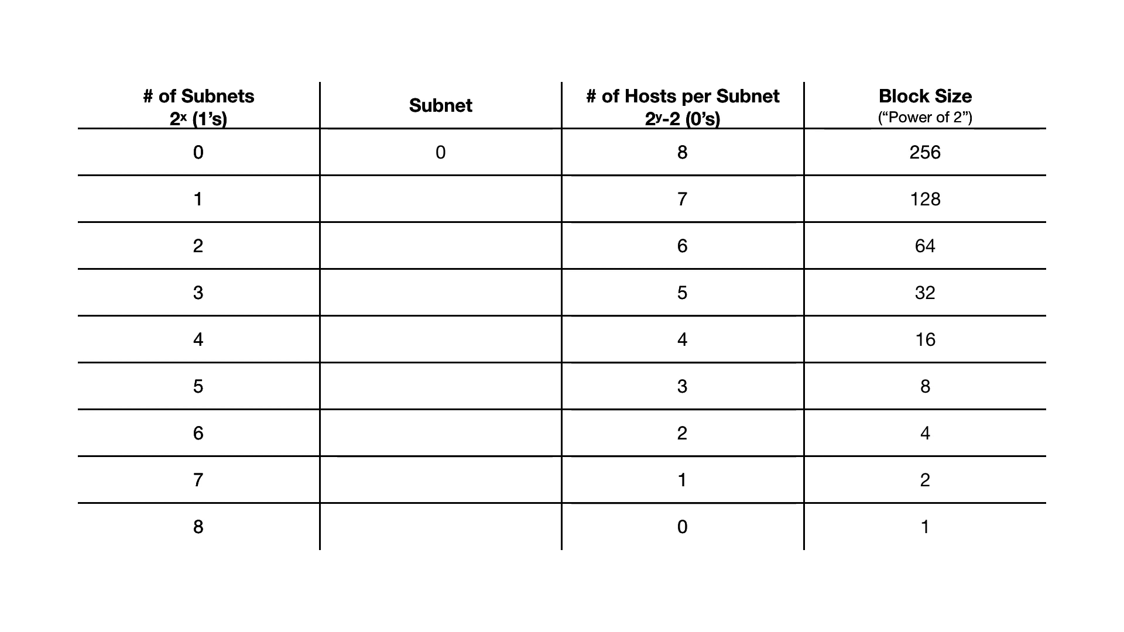
{"action": "type", "text": "128"}
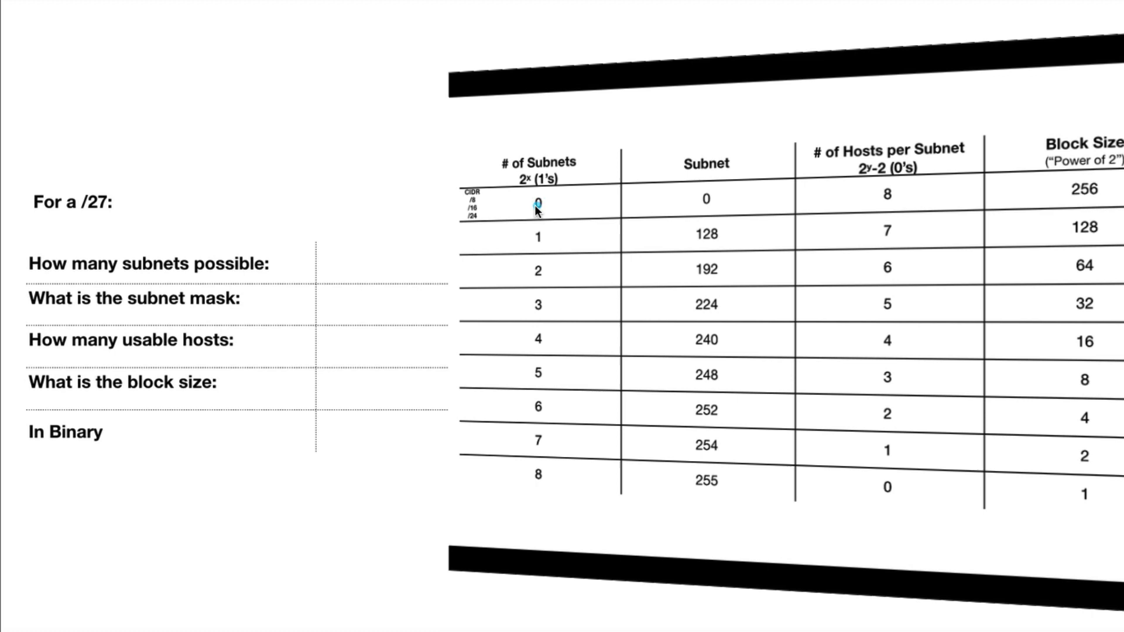
{"action": "mouse_move", "coordinate": [552, 275]}
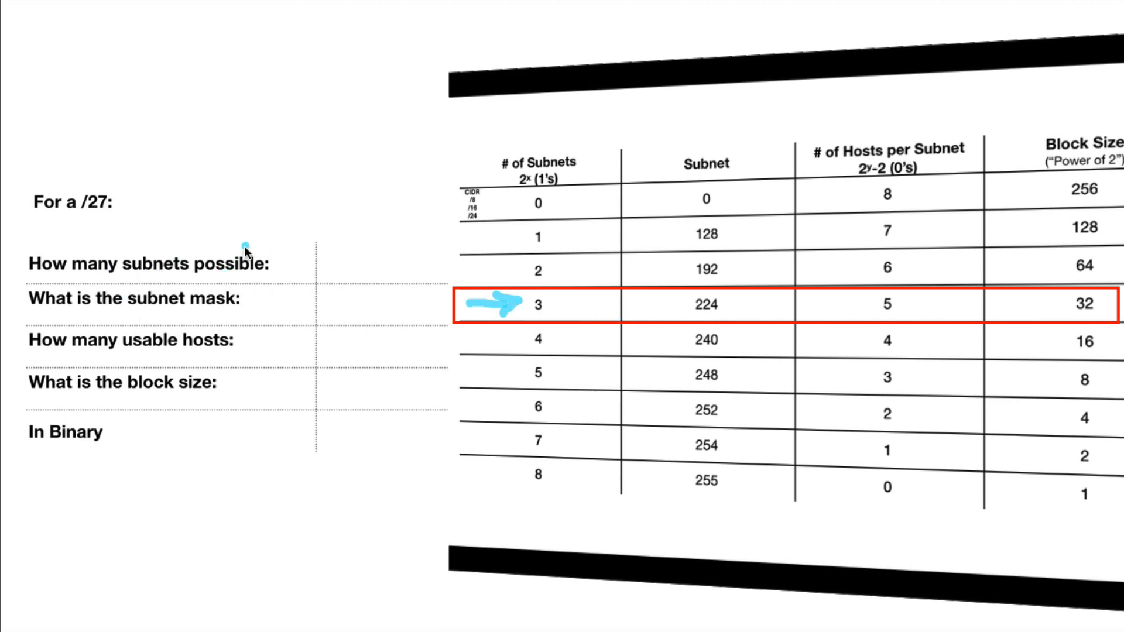
{"action": "mouse_move", "coordinate": [523, 187]}
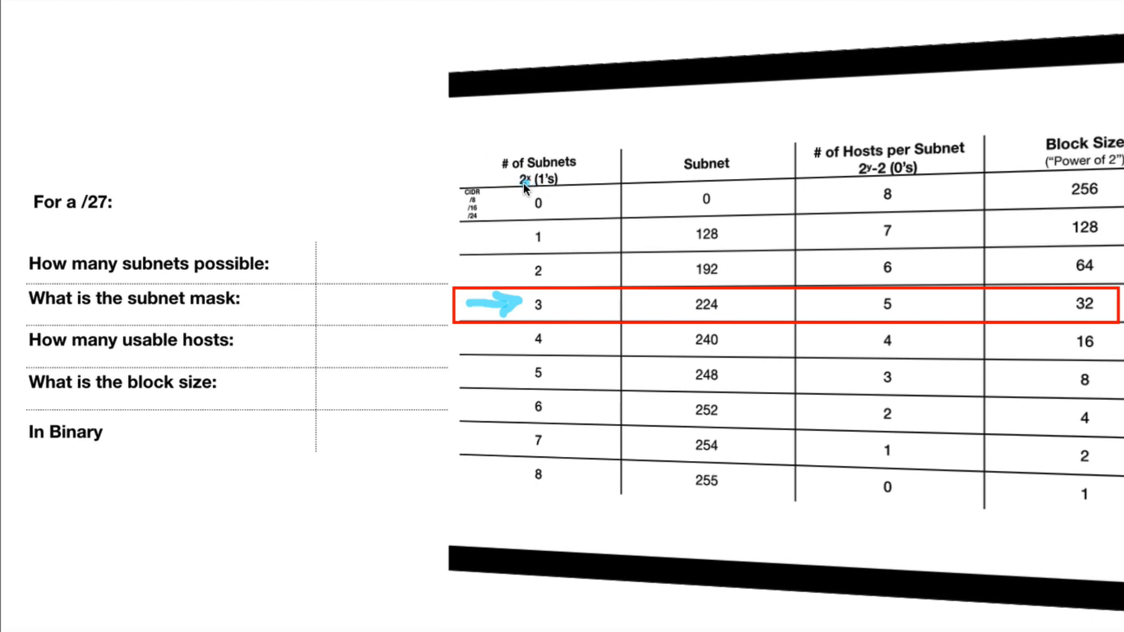
{"action": "mouse_move", "coordinate": [45, 85]}
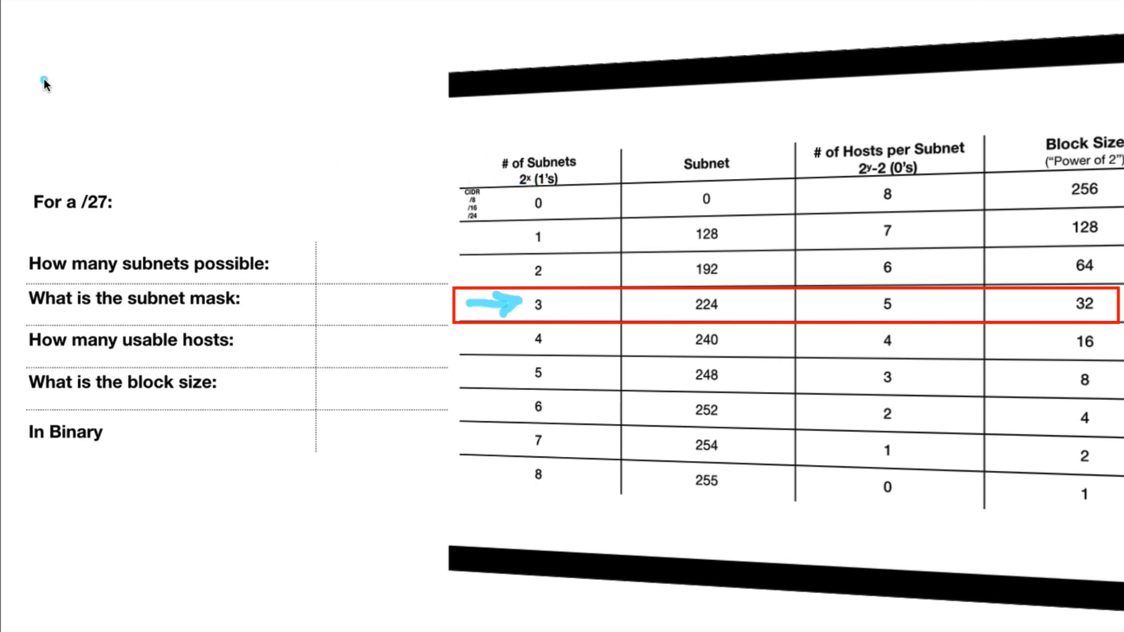
Handwrite 2³ as working at the top-left of the slide
{"action": "left_click_drag", "start_coordinate": [42, 65], "coordinate": [65, 115]}
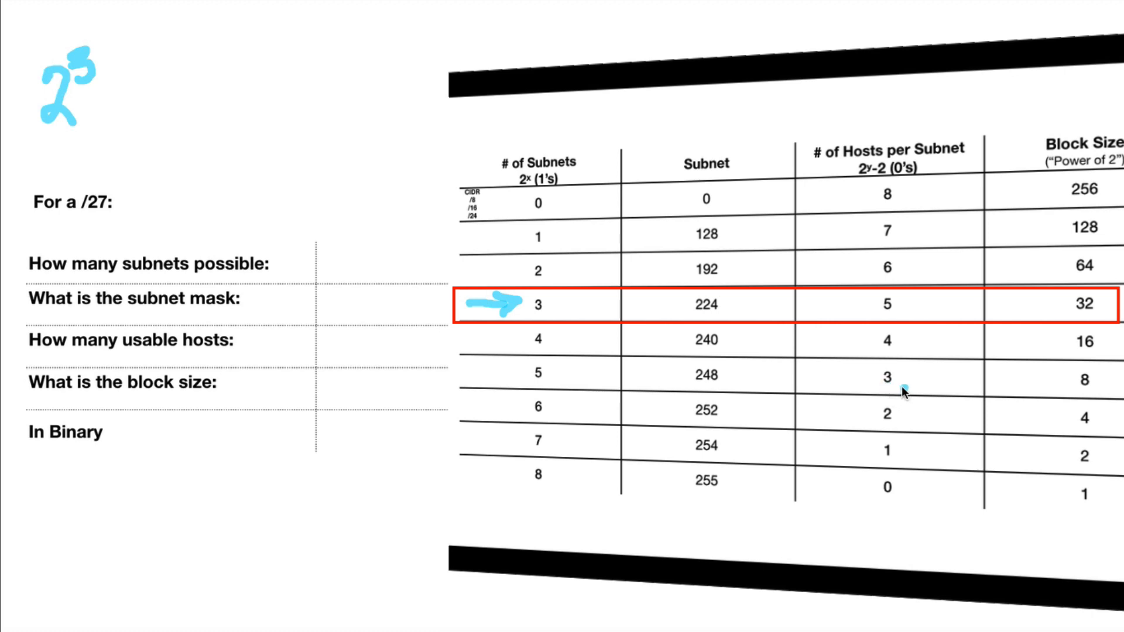
{"action": "mouse_move", "coordinate": [319, 255]}
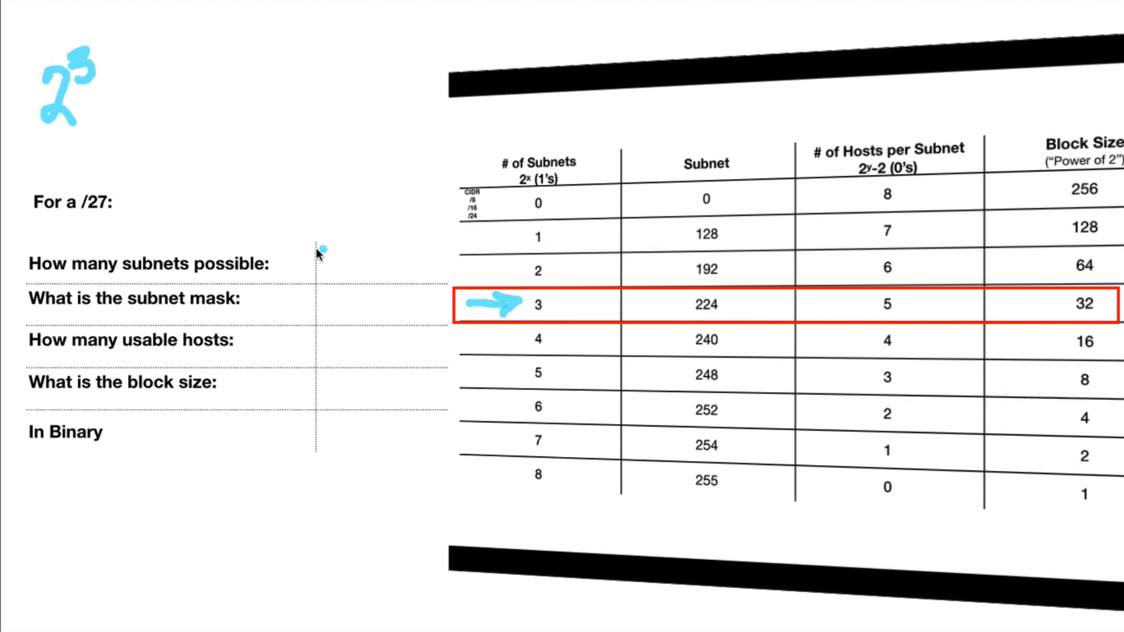
{"action": "mouse_move", "coordinate": [351, 252]}
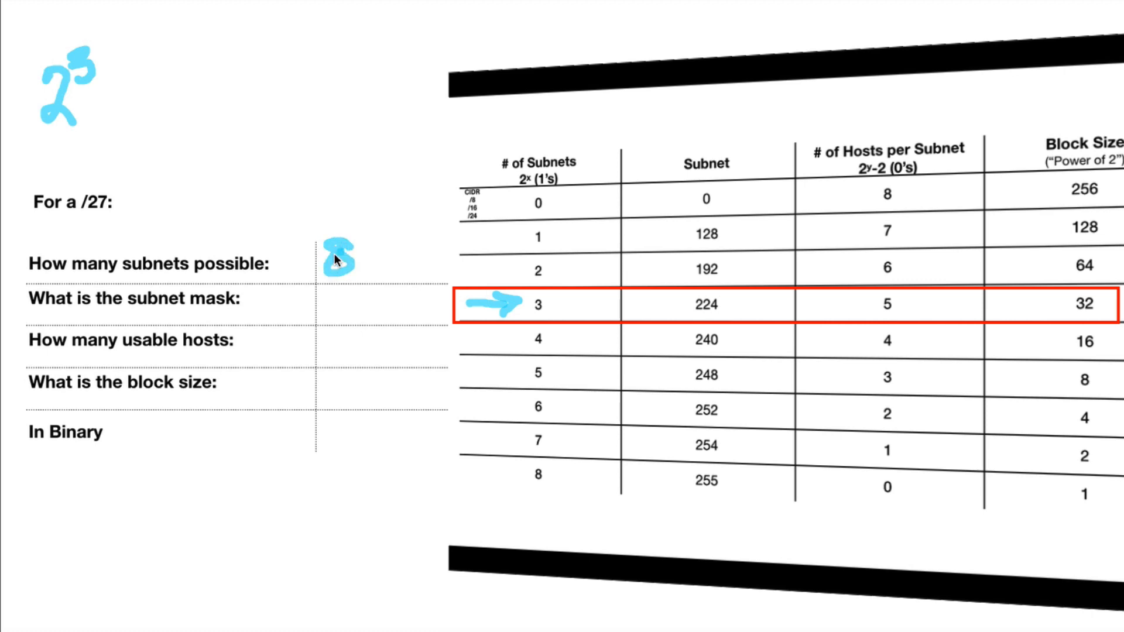
{"action": "mouse_move", "coordinate": [660, 309]}
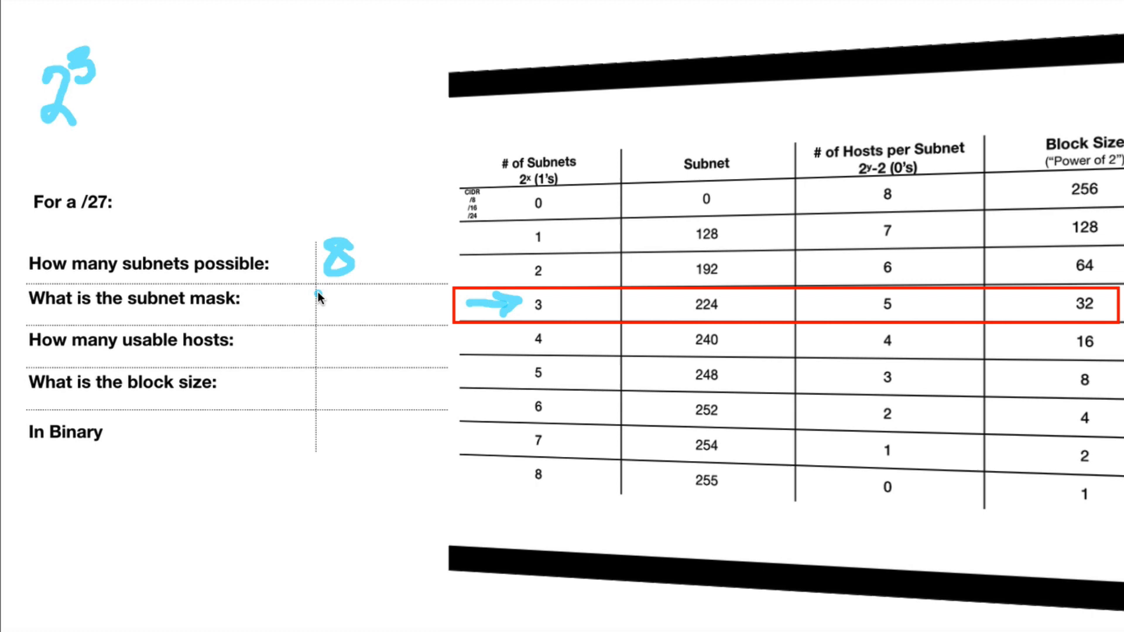
Handwrite 224 beside the subnet mask question
{"action": "left_click_drag", "start_coordinate": [330, 294], "coordinate": [340, 316]}
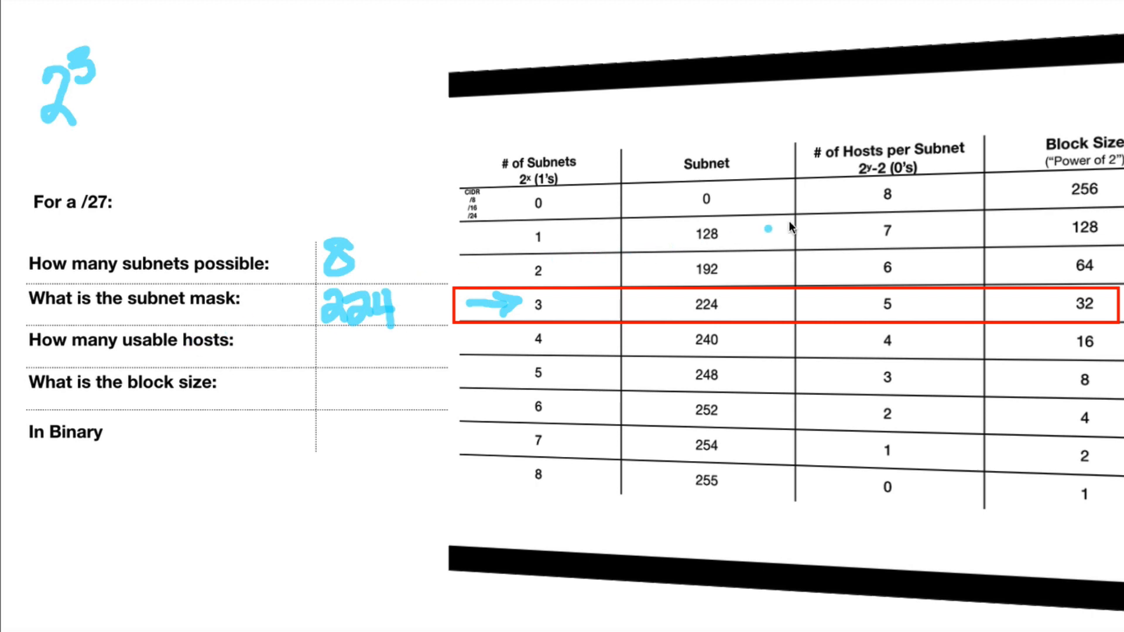
{"action": "mouse_move", "coordinate": [864, 188]}
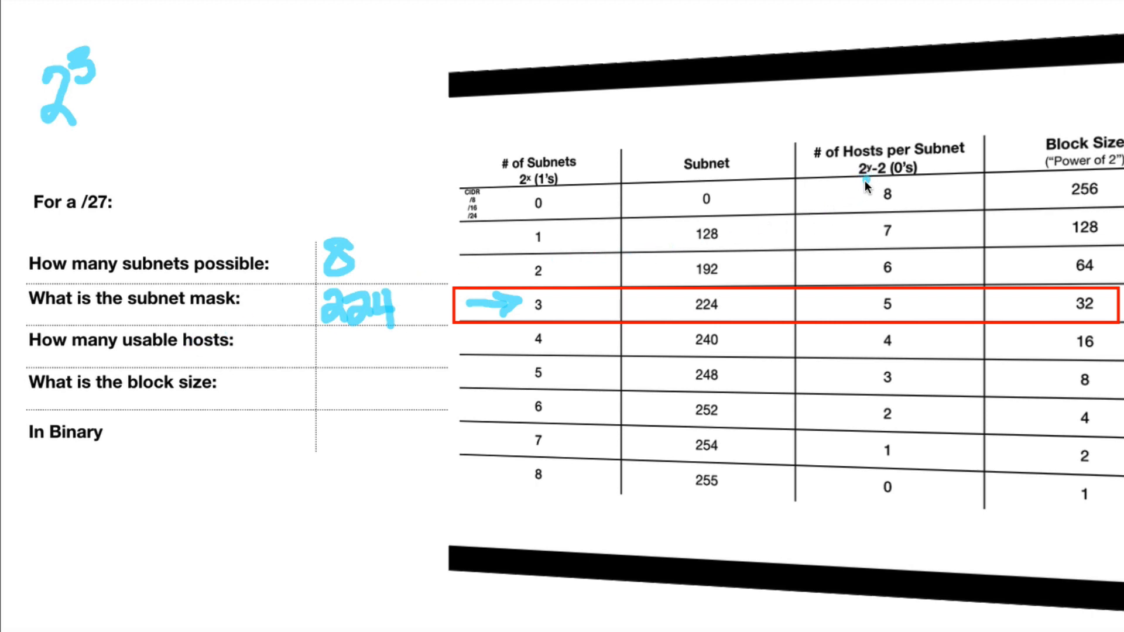
{"action": "mouse_move", "coordinate": [226, 122]}
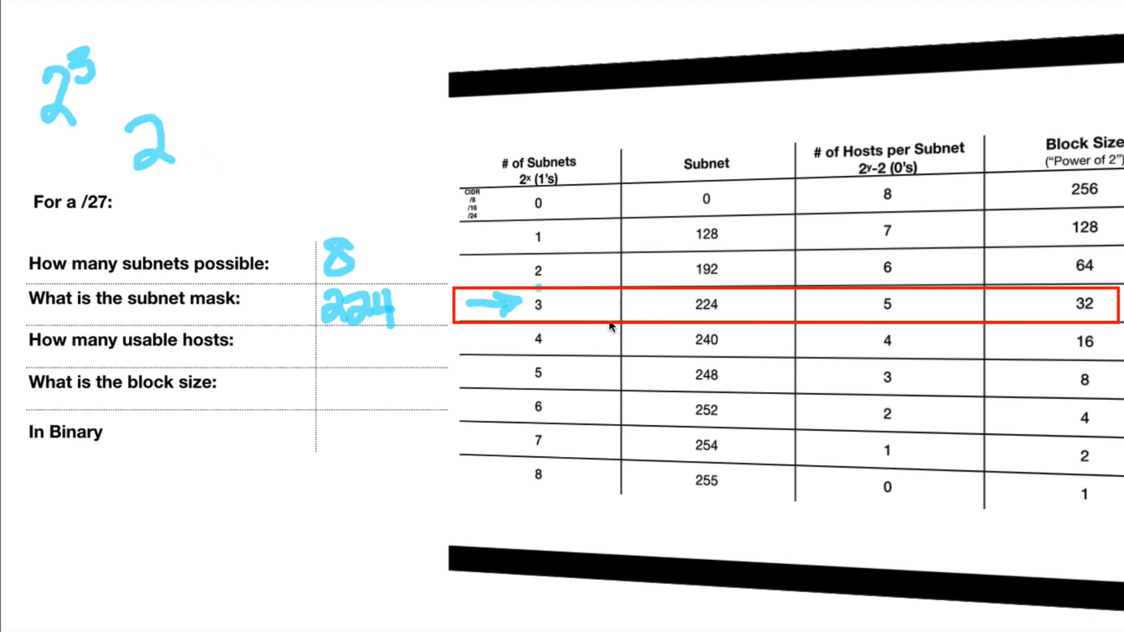
{"action": "mouse_move", "coordinate": [1053, 320]}
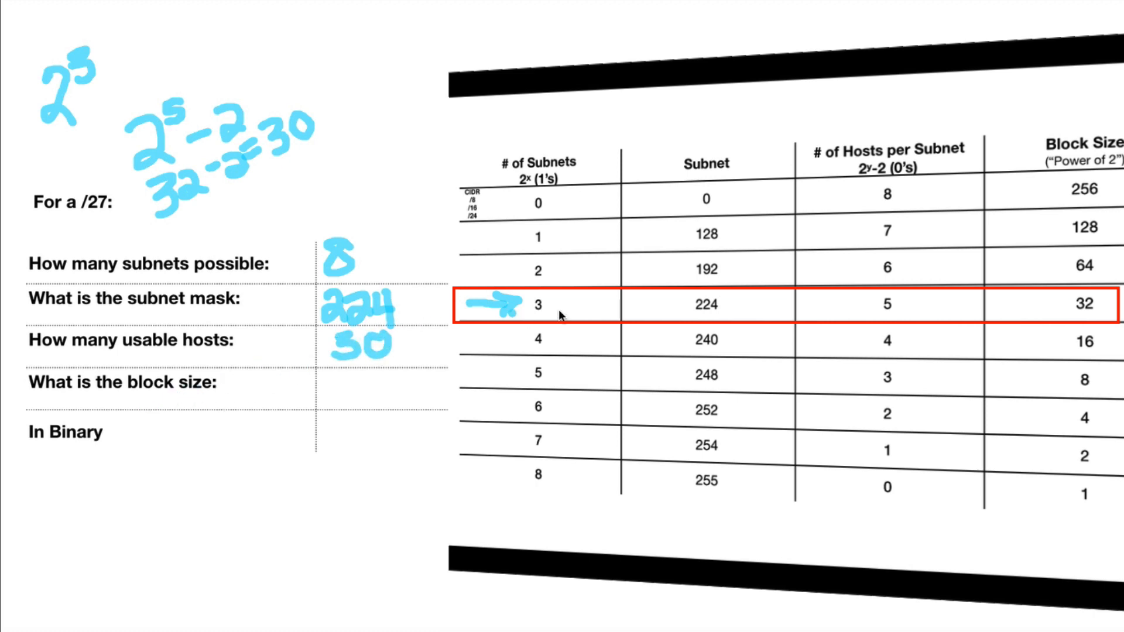
{"action": "mouse_move", "coordinate": [1083, 322]}
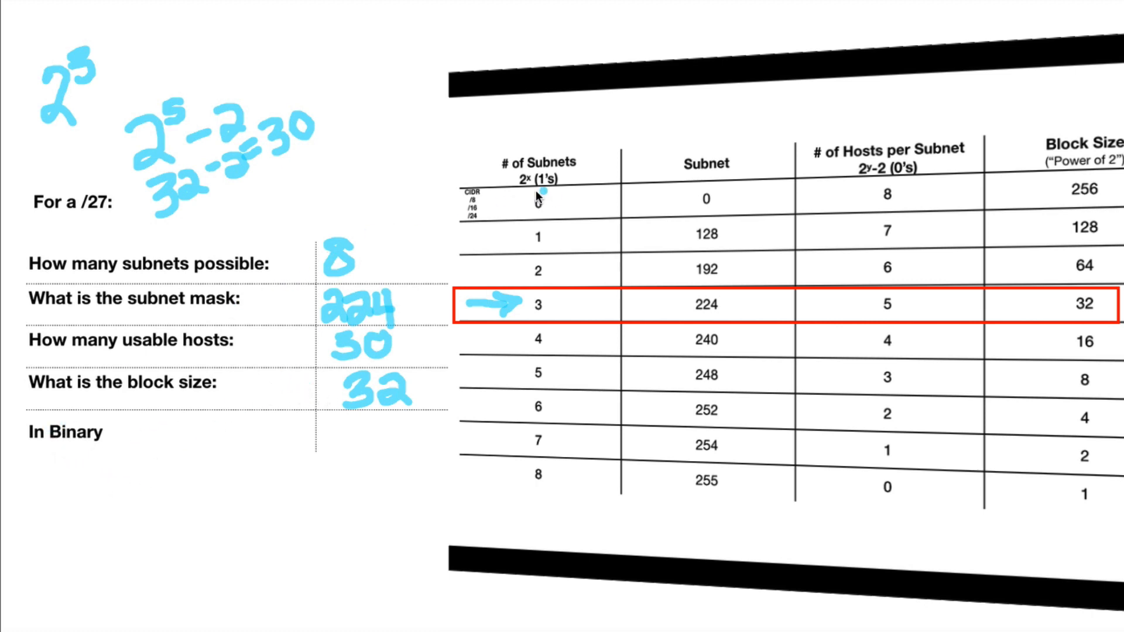
{"action": "mouse_move", "coordinate": [138, 431]}
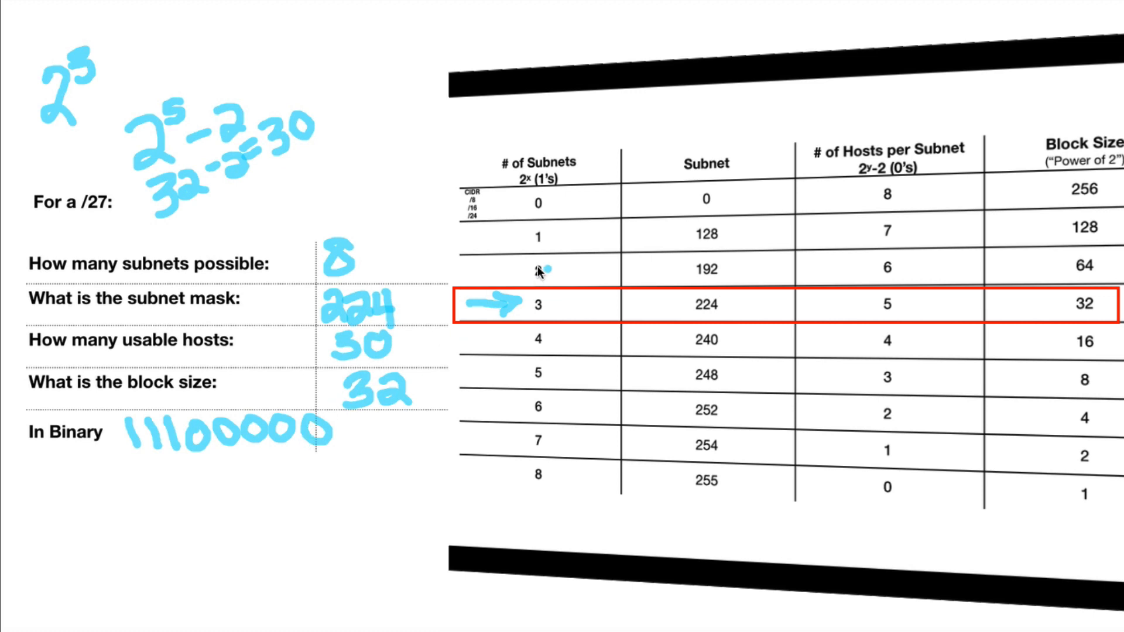
{"action": "mouse_move", "coordinate": [520, 318]}
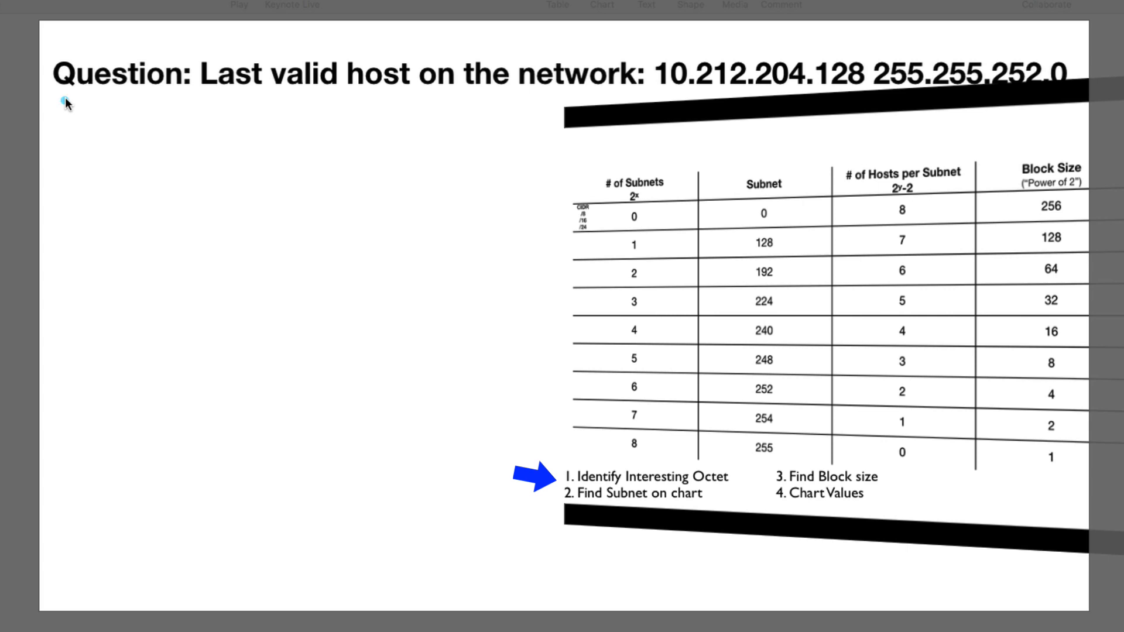
{"action": "mouse_move", "coordinate": [67, 106]}
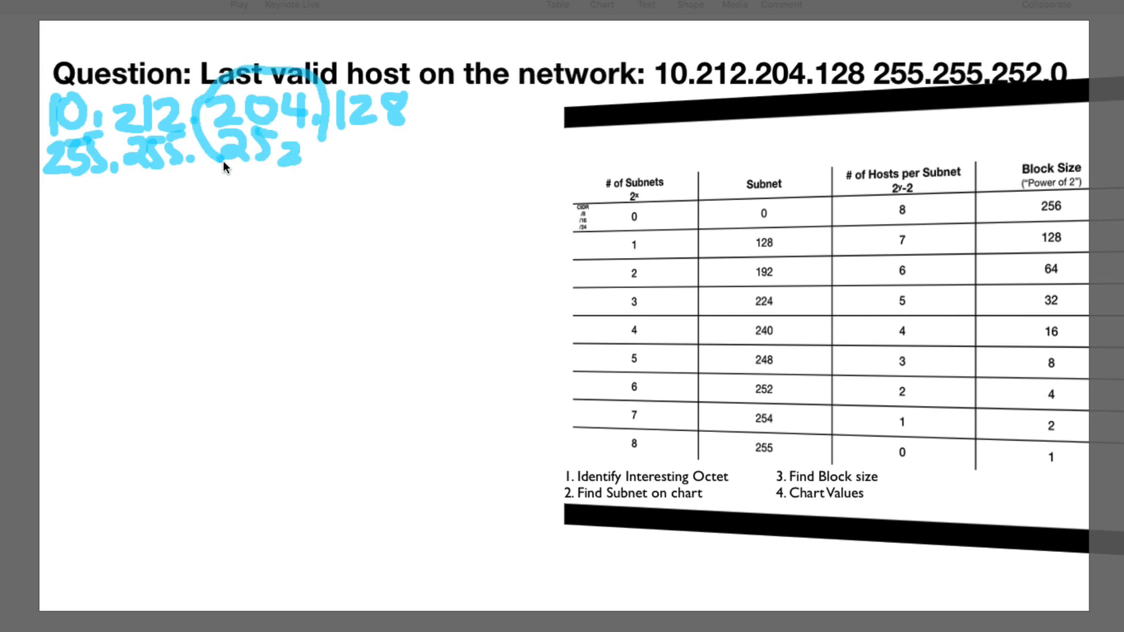
Finish the copied mask and close the circle around the third octet
{"action": "left_click_drag", "start_coordinate": [215, 166], "coordinate": [384, 147]}
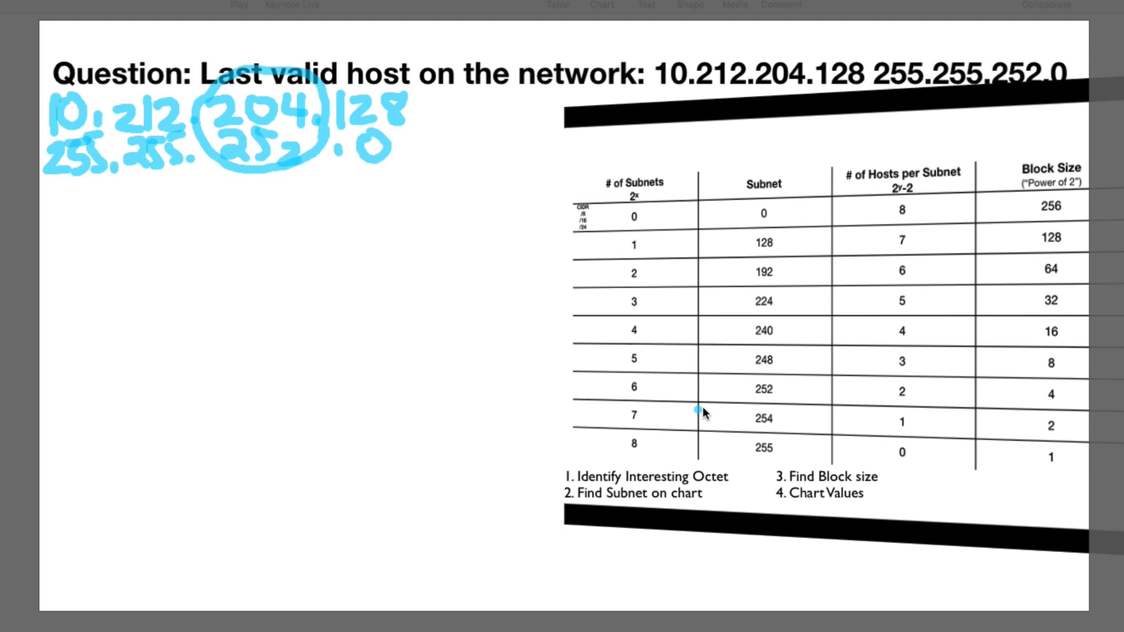
Circle subnet 252 and block size 4 in the chart's sixth row
{"action": "left_click_drag", "start_coordinate": [703, 390], "coordinate": [782, 391]}
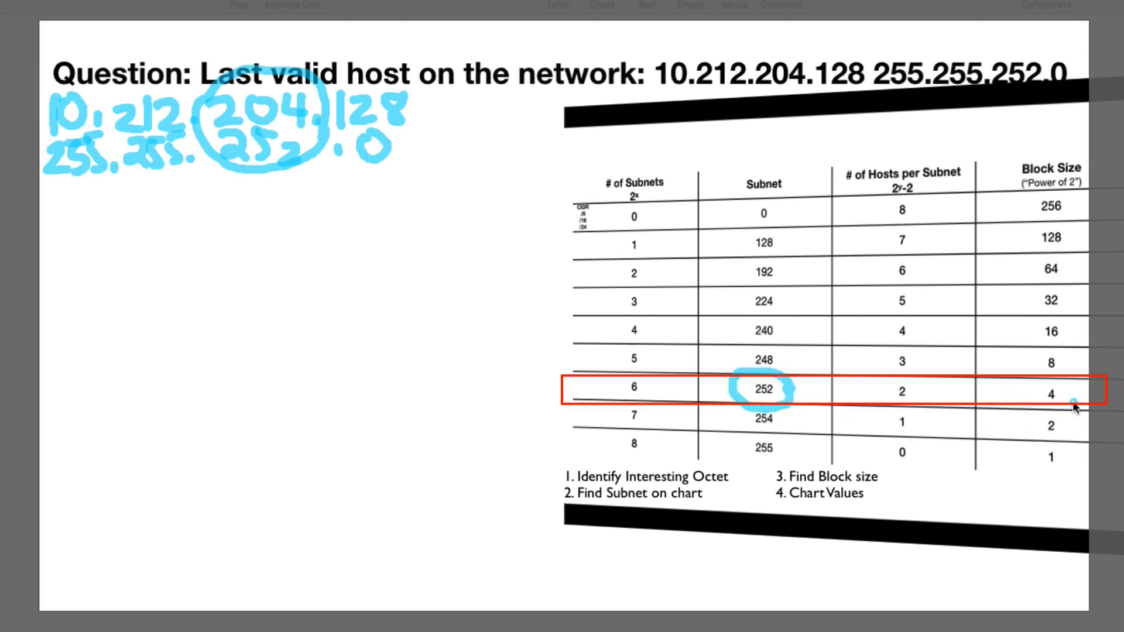
{"action": "left_click_drag", "start_coordinate": [1075, 402], "coordinate": [1054, 390]}
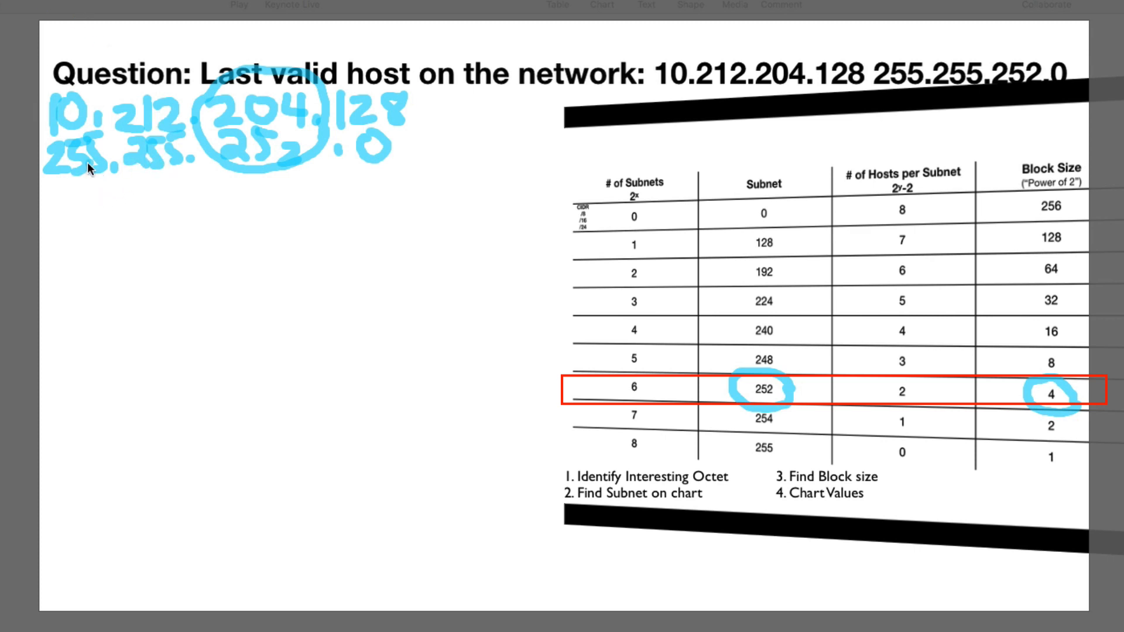
{"action": "mouse_move", "coordinate": [172, 166]}
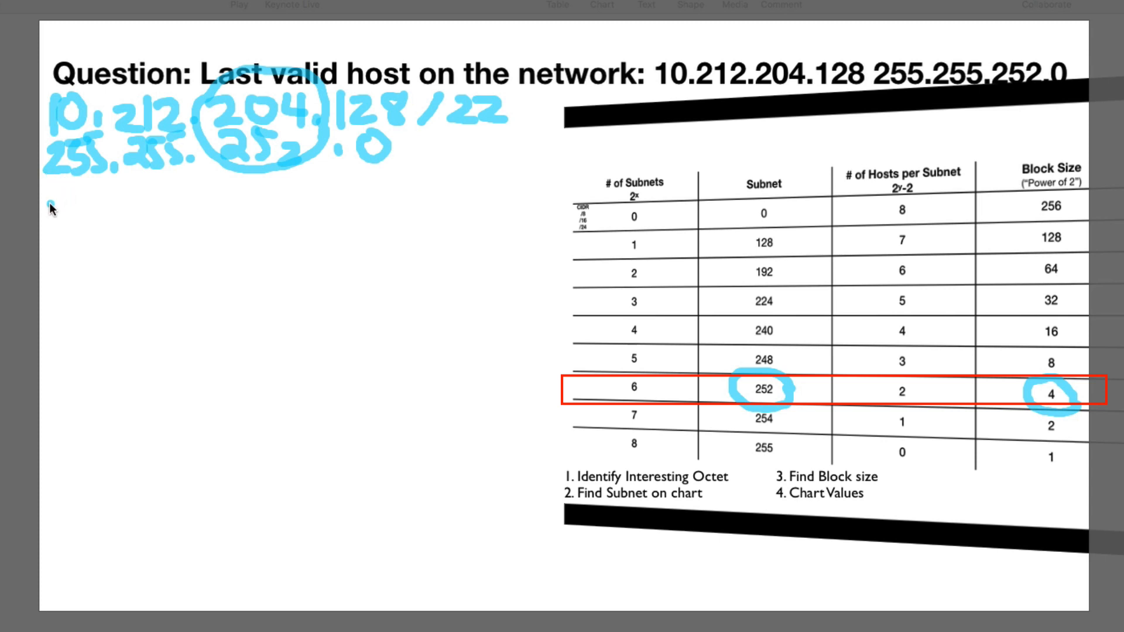
{"action": "mouse_move", "coordinate": [247, 102]}
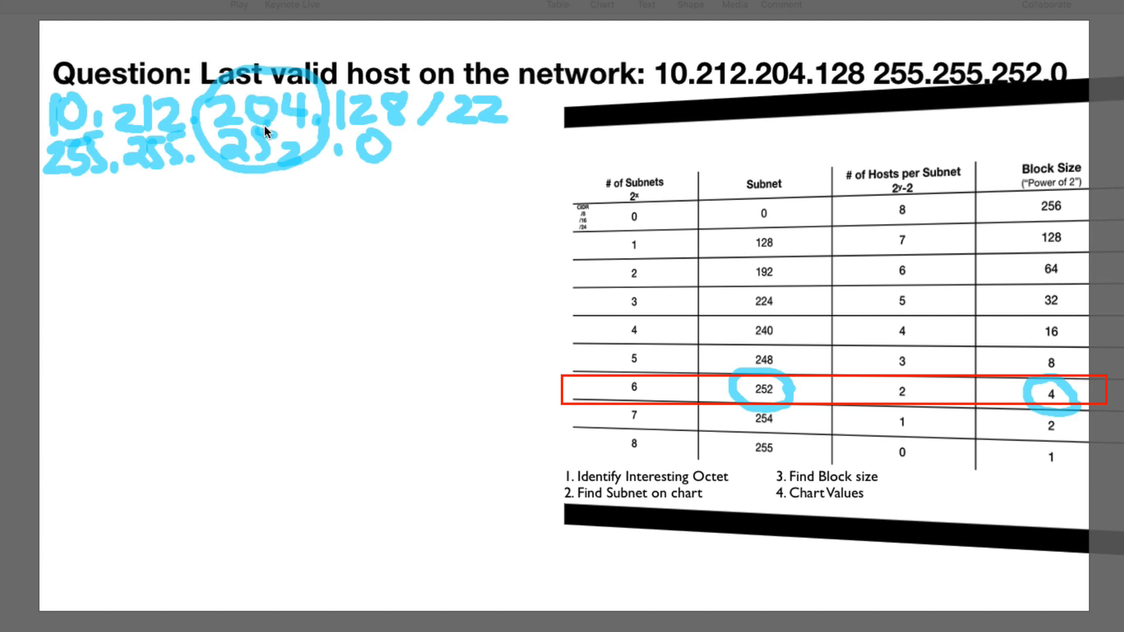
{"action": "mouse_move", "coordinate": [77, 262]}
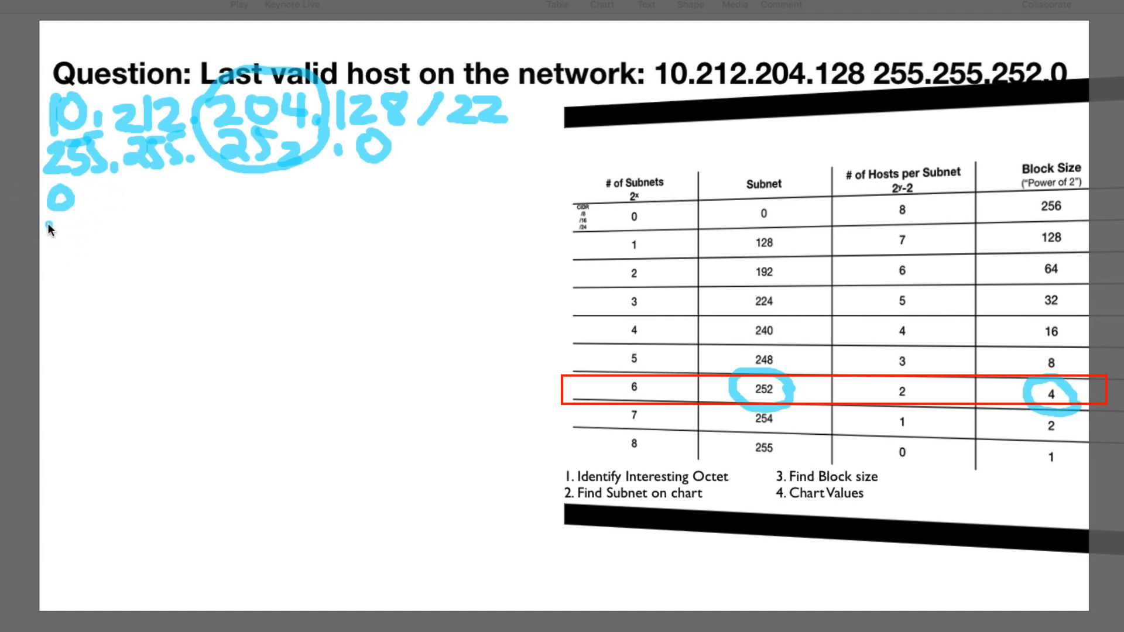
Continue listing multiples of the block size 4 down the left margin
{"action": "left_click_drag", "start_coordinate": [59, 207], "coordinate": [67, 272]}
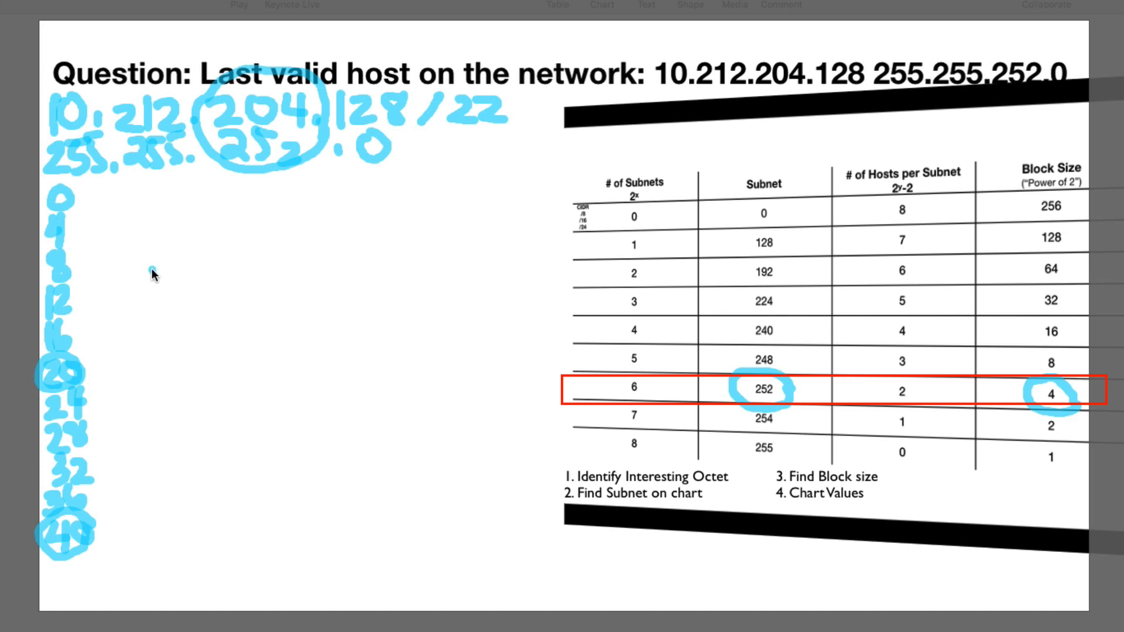
{"action": "mouse_move", "coordinate": [157, 272]}
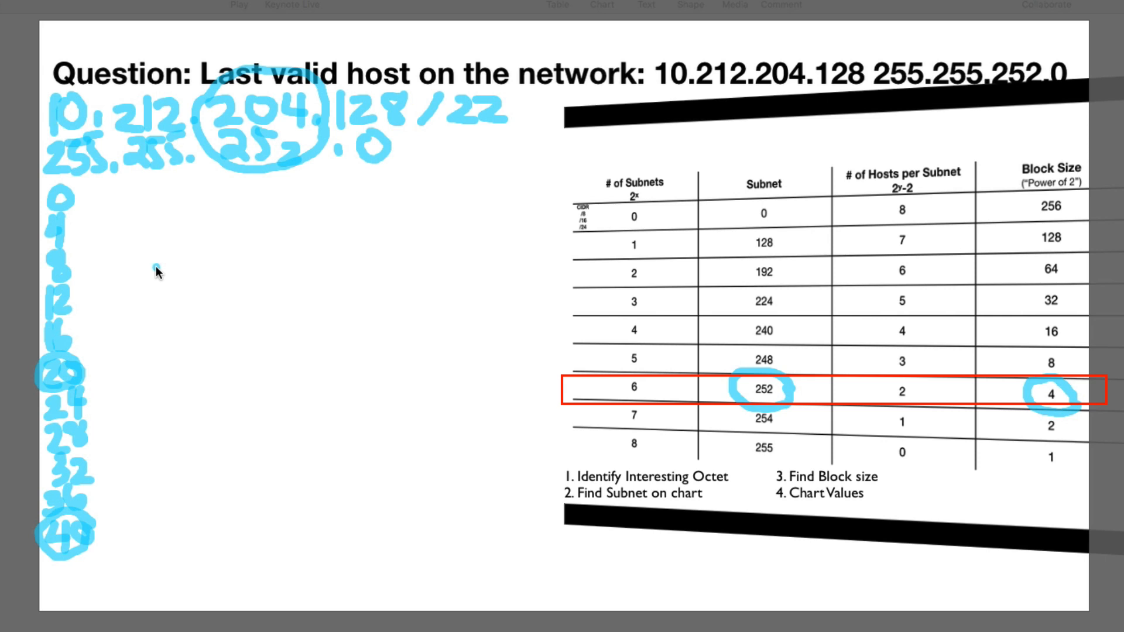
{"action": "mouse_move", "coordinate": [144, 199]}
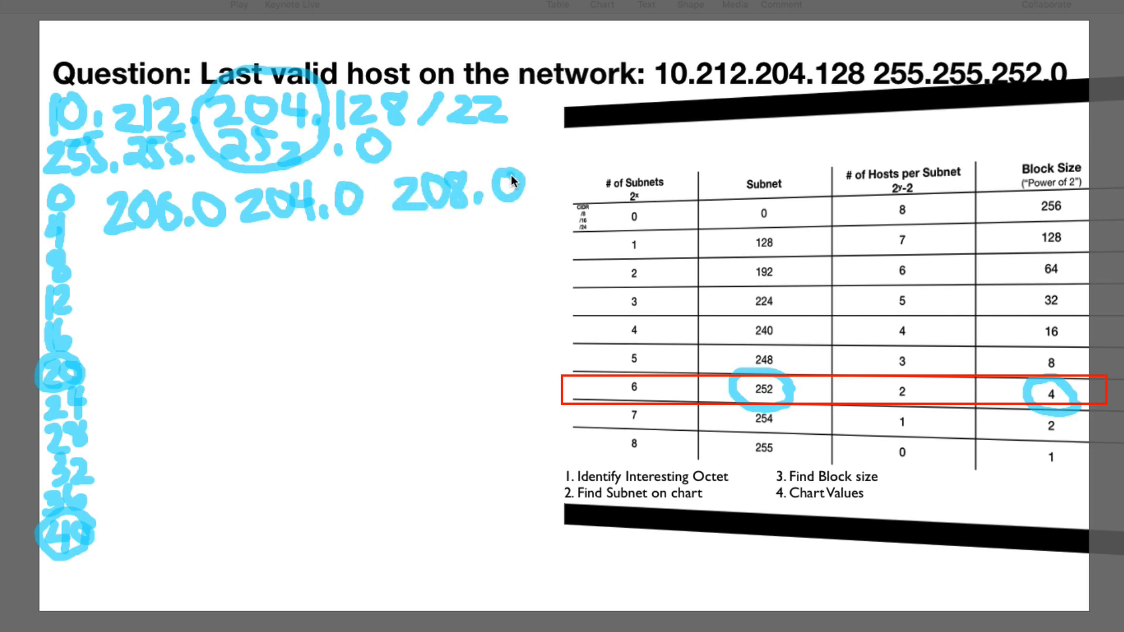
{"action": "mouse_move", "coordinate": [129, 240]}
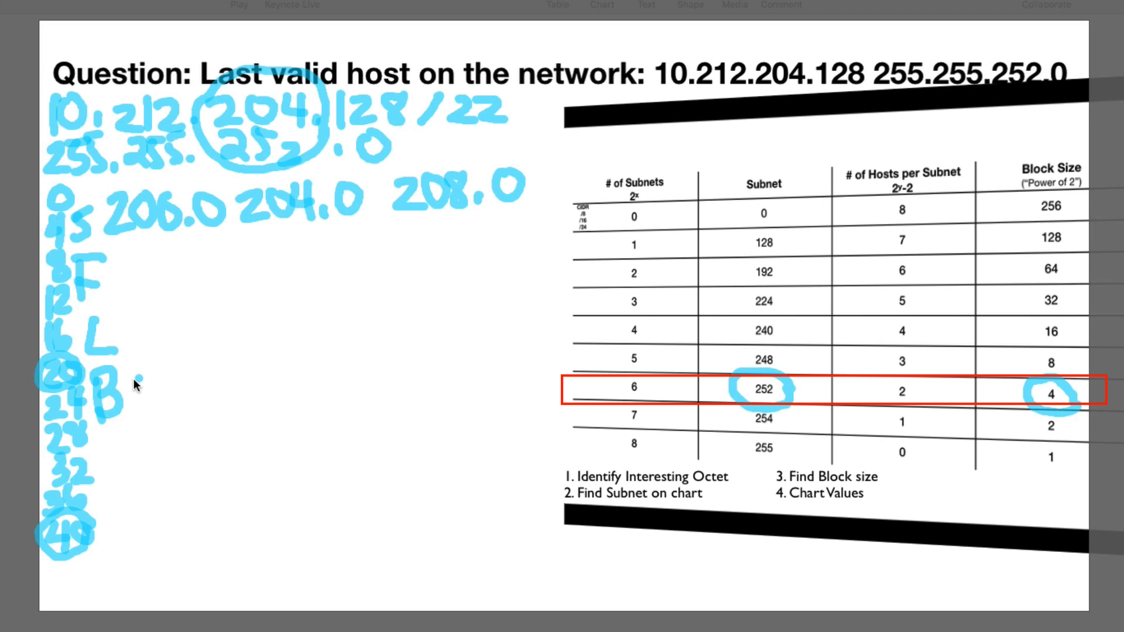
{"action": "mouse_move", "coordinate": [232, 188]}
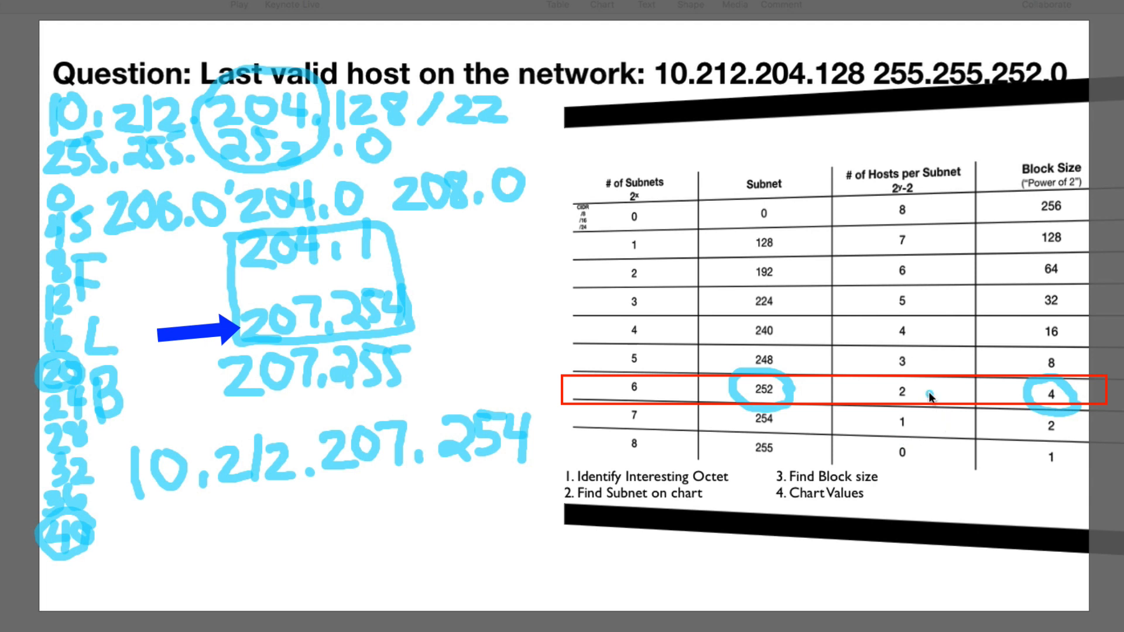
{"action": "mouse_move", "coordinate": [1007, 307]}
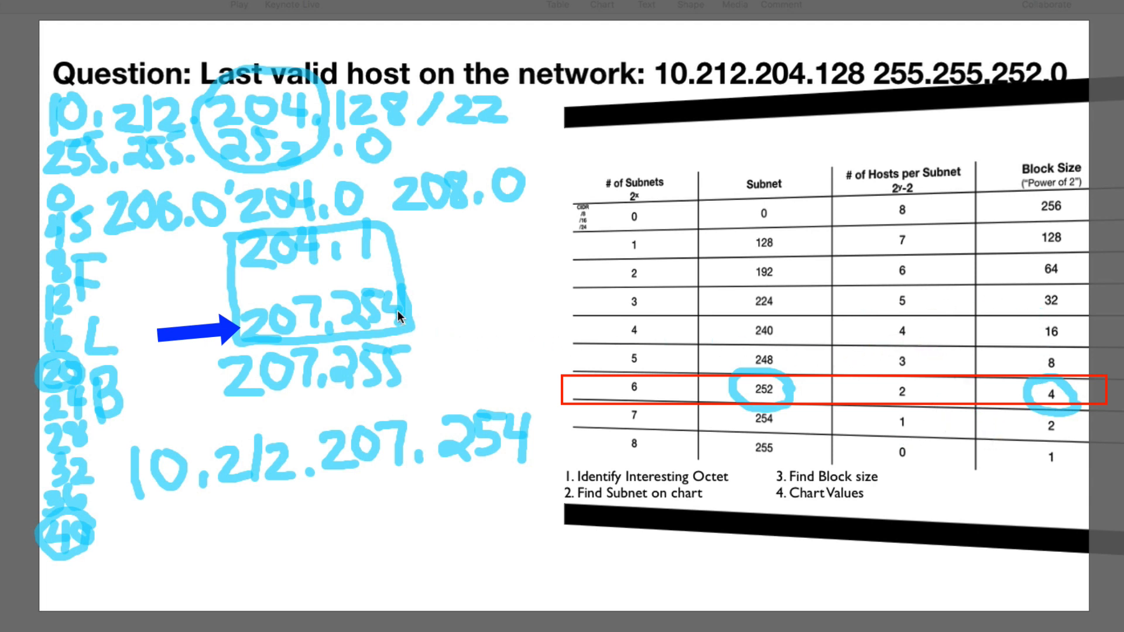
{"action": "mouse_move", "coordinate": [399, 330]}
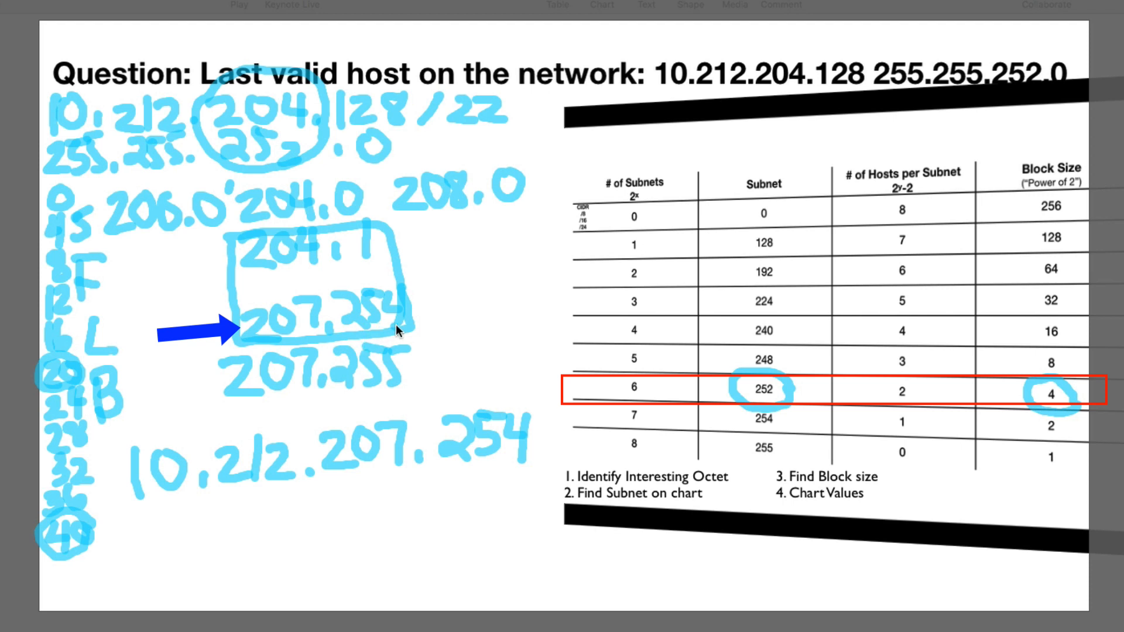